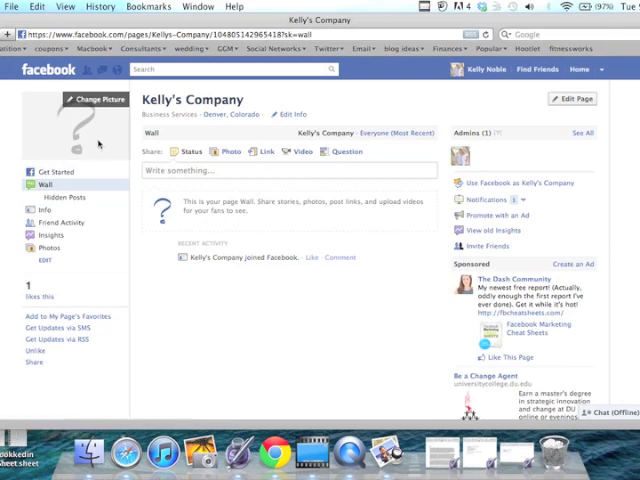
{"action": "mouse_move", "coordinate": [92, 144]}
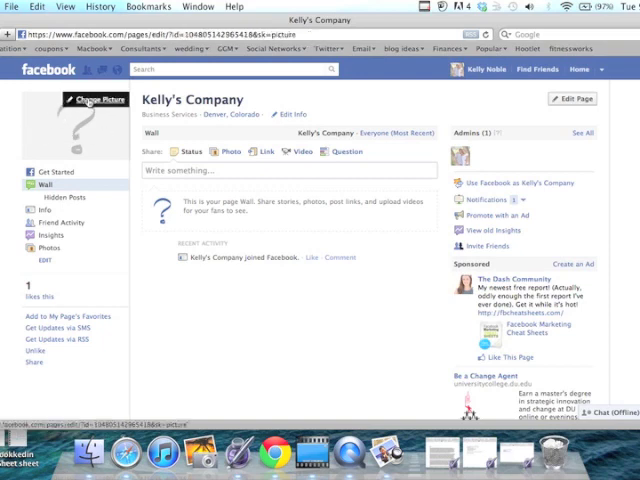
Go to Kelly's Company's Profile Picture section in Edit Profile
{"action": "left_click", "coordinate": [84, 106]}
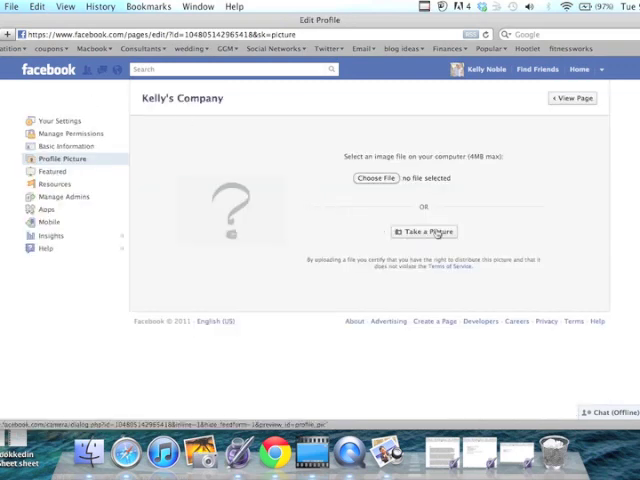
{"action": "mouse_move", "coordinate": [424, 232]}
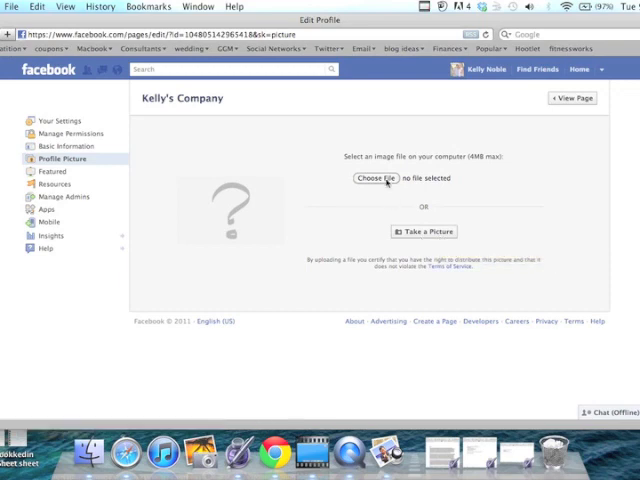
Upload the logo file from the Desktop as the page's profile picture
{"action": "left_click", "coordinate": [384, 180]}
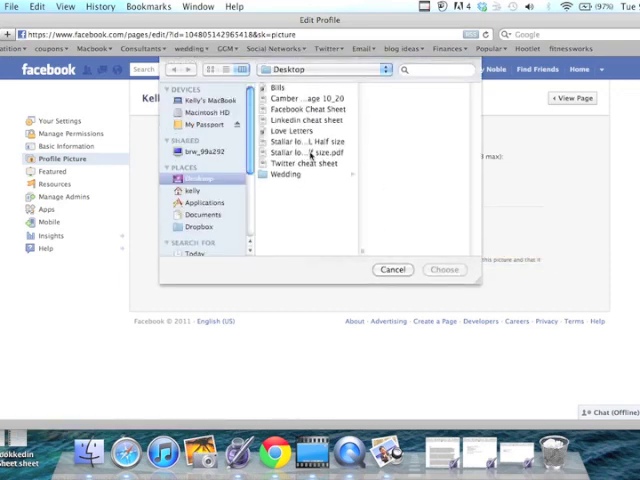
{"action": "left_click", "coordinate": [304, 152]}
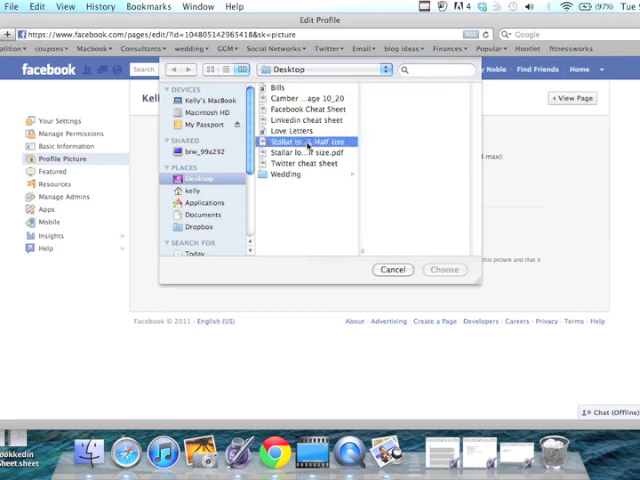
{"action": "left_click", "coordinate": [444, 270]}
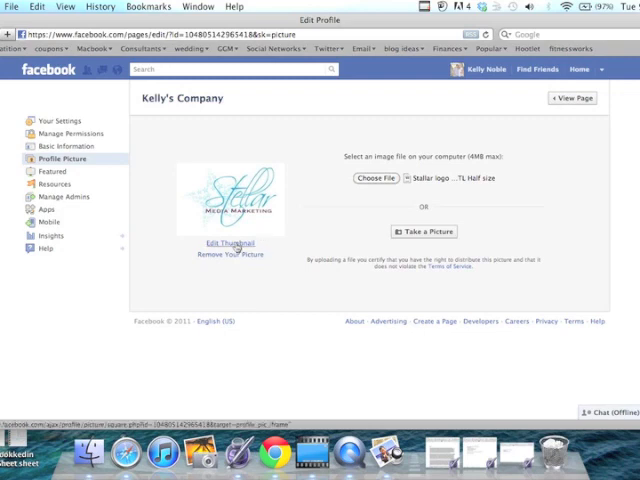
Set the logo's thumbnail to Scale to fit and save the change
{"action": "left_click", "coordinate": [228, 242]}
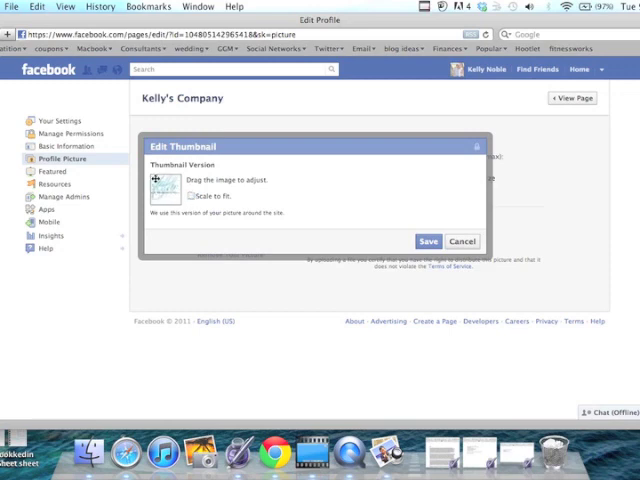
{"action": "left_click", "coordinate": [192, 192]}
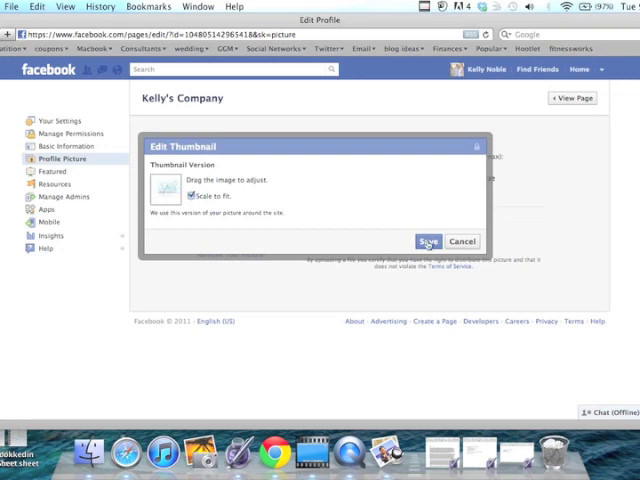
{"action": "left_click", "coordinate": [428, 240]}
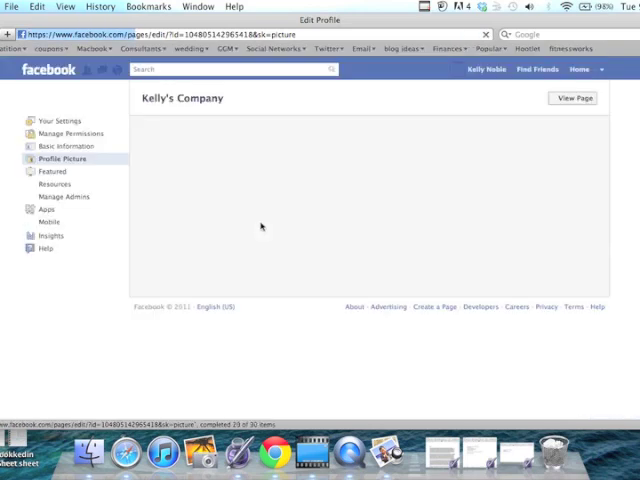
Return to the company page and show its Wall with the new logo
{"action": "left_click", "coordinate": [64, 158]}
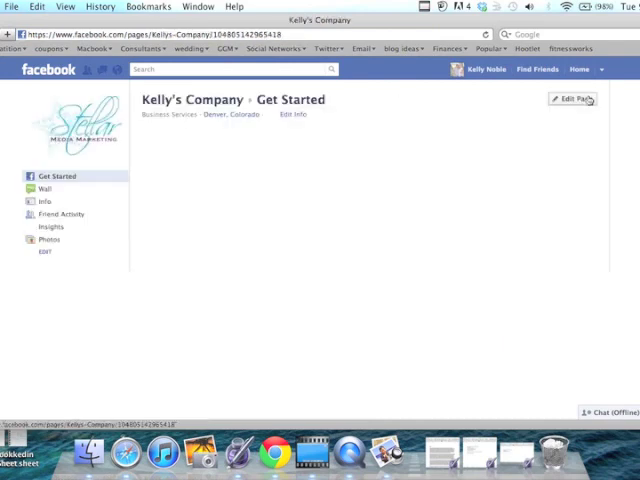
{"action": "left_click", "coordinate": [50, 176]}
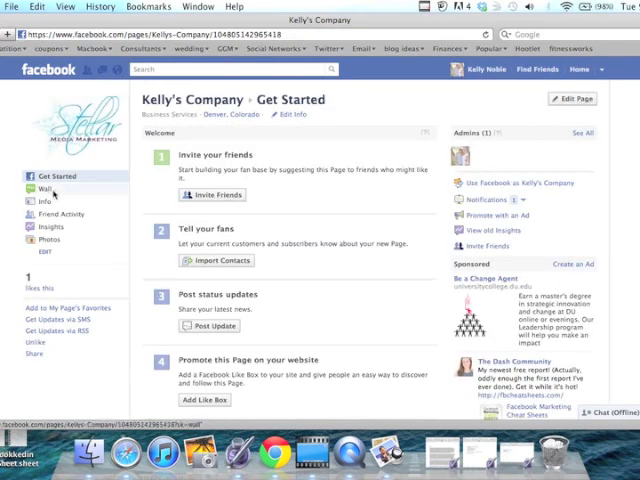
{"action": "left_click", "coordinate": [44, 188]}
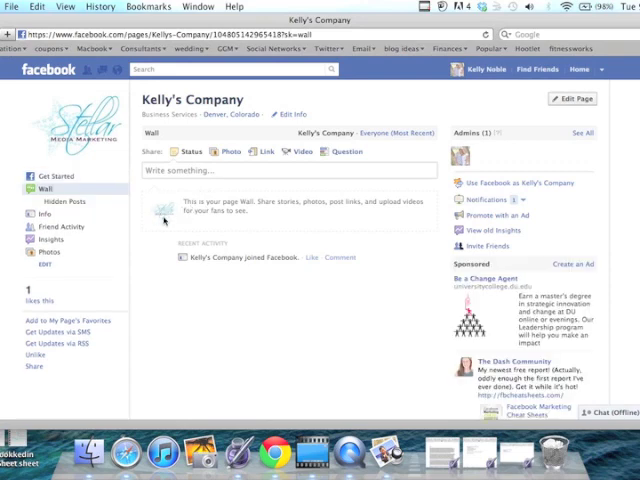
{"action": "mouse_move", "coordinate": [150, 302]}
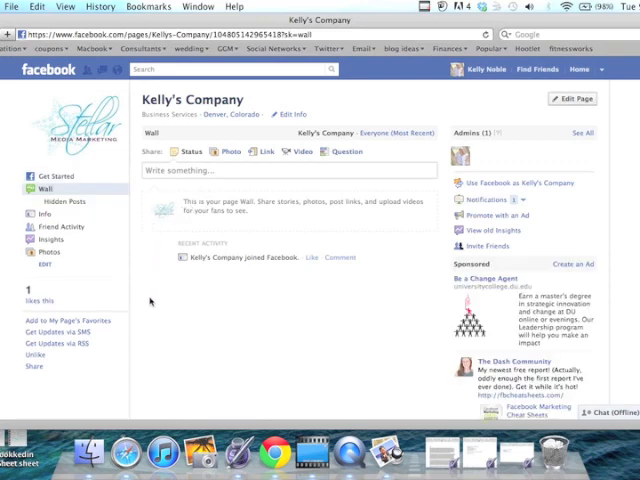